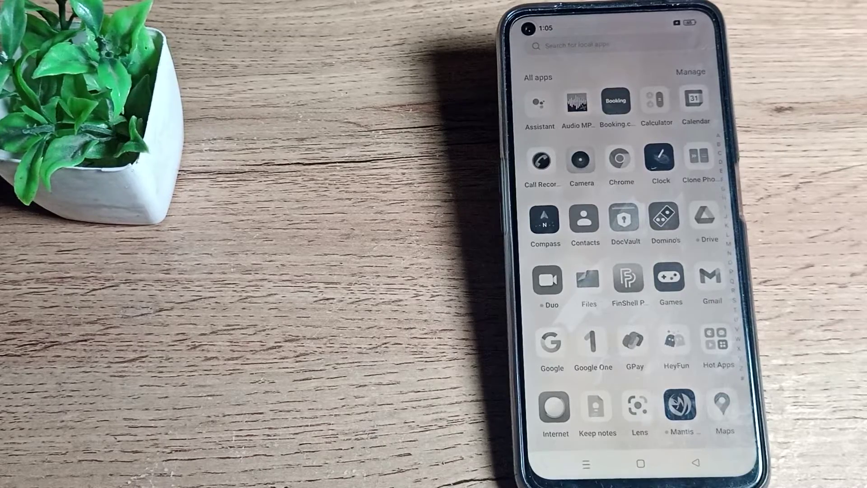
- Scroll the app drawer to reach the Settings app icon
{"action": "scroll", "scroll_direction": "down", "scroll_amount": 3}
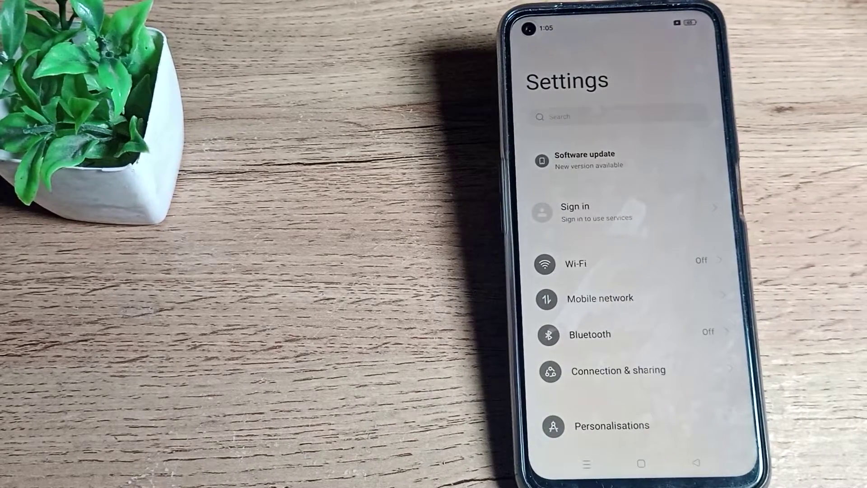
- Go to the Display & brightness page from the Settings list
{"action": "scroll", "scroll_direction": "down", "scroll_amount": 3}
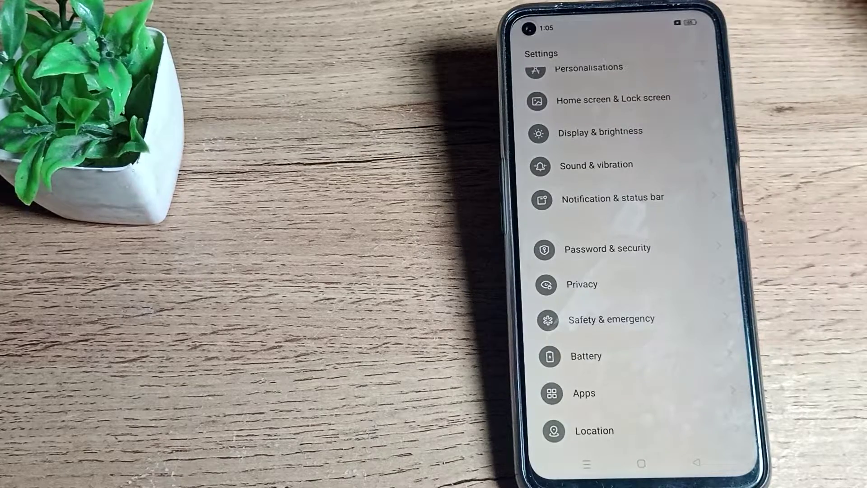
{"action": "left_click", "coordinate": [600, 132]}
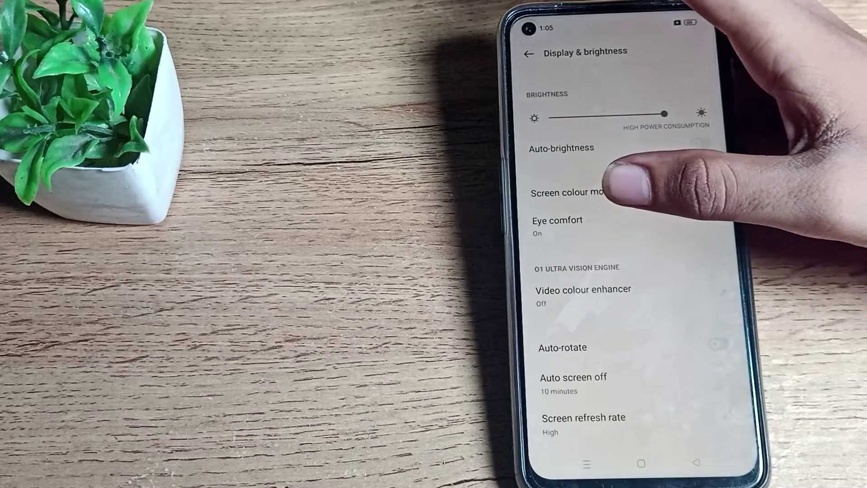
- Switch the Eye comfort toggle off on its own settings page
{"action": "left_click", "coordinate": [557, 219]}
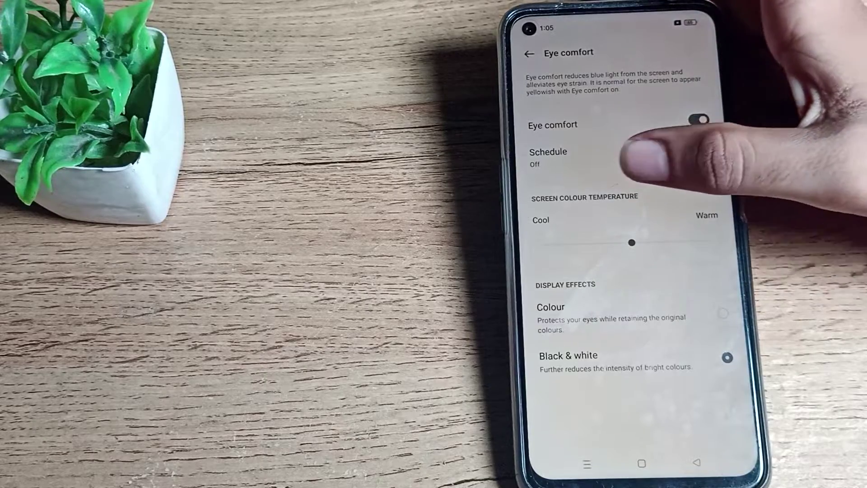
{"action": "left_click", "coordinate": [699, 120]}
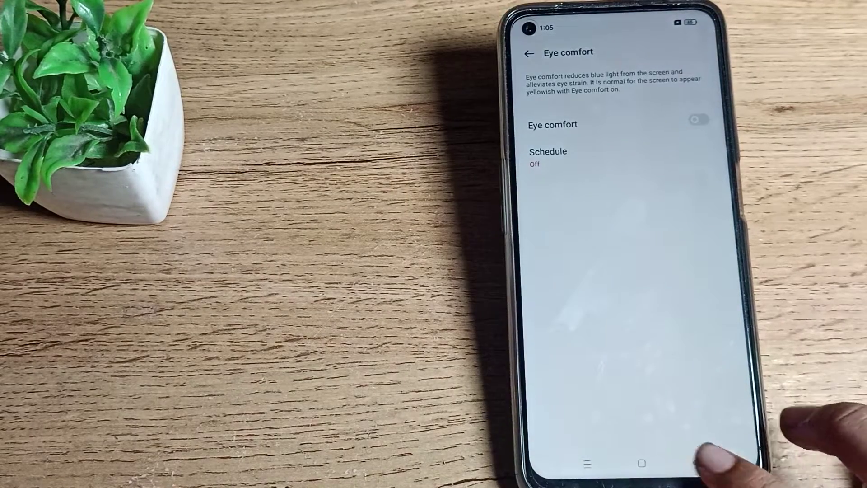
- Return to the app drawer and scroll through the apps now shown in full colour
{"action": "left_click", "coordinate": [528, 52]}
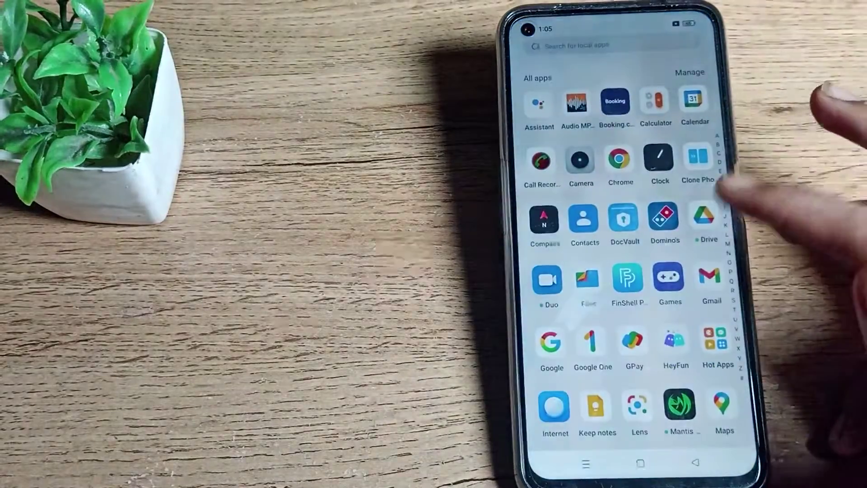
{"action": "scroll", "scroll_direction": "down", "scroll_amount": 3}
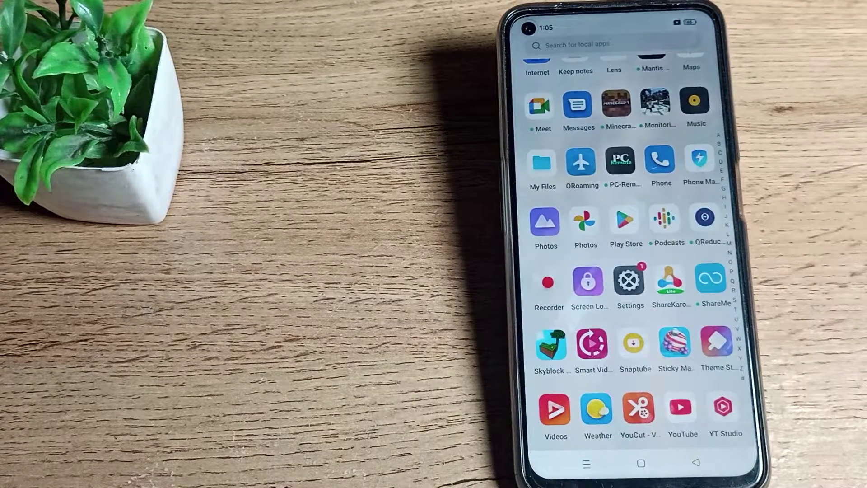